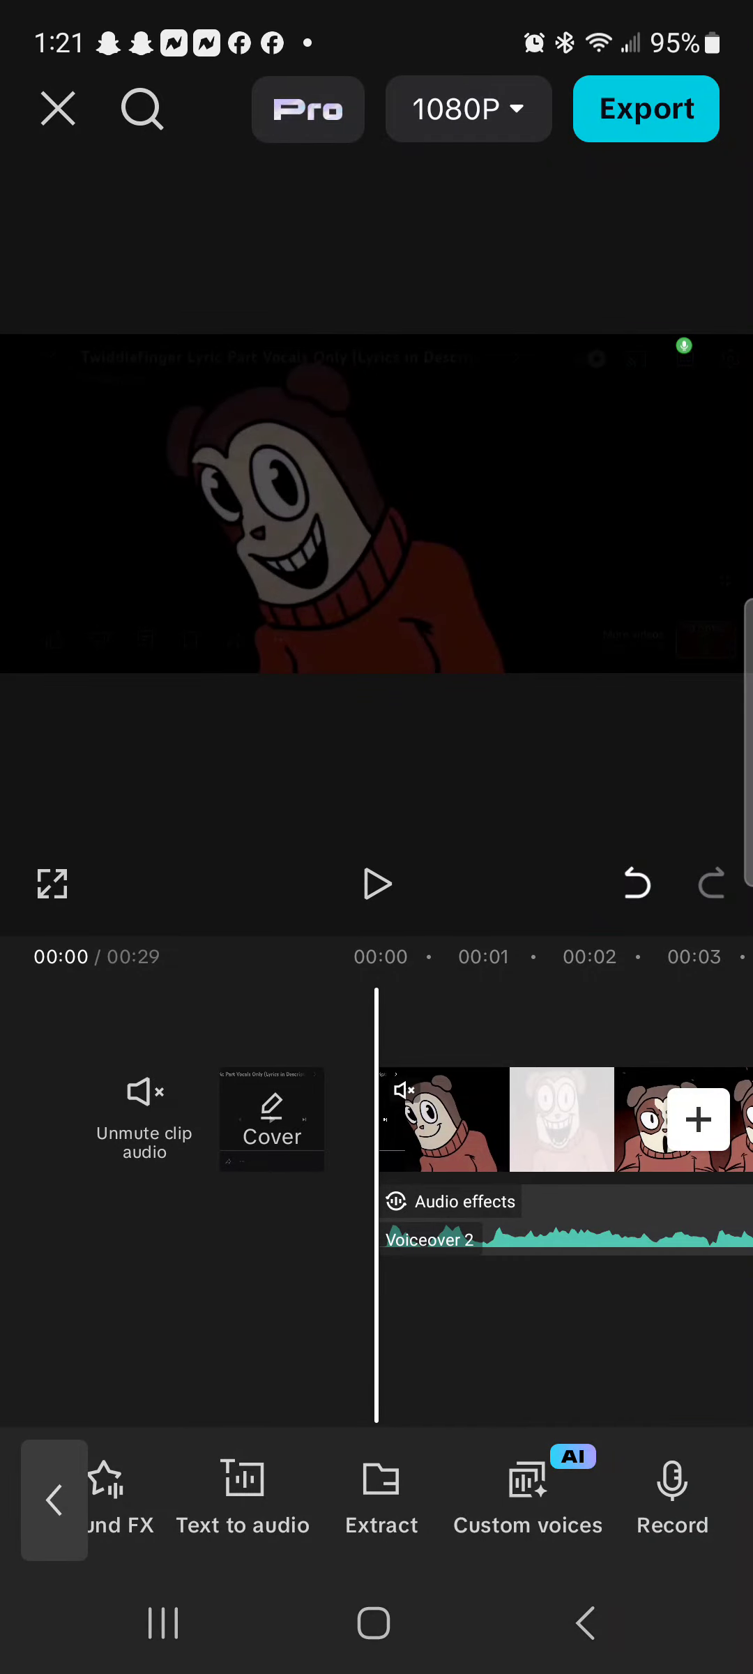
# Apply a voice character effect to Voiceover 2 and deselect the track.
pyautogui.click(376, 884)
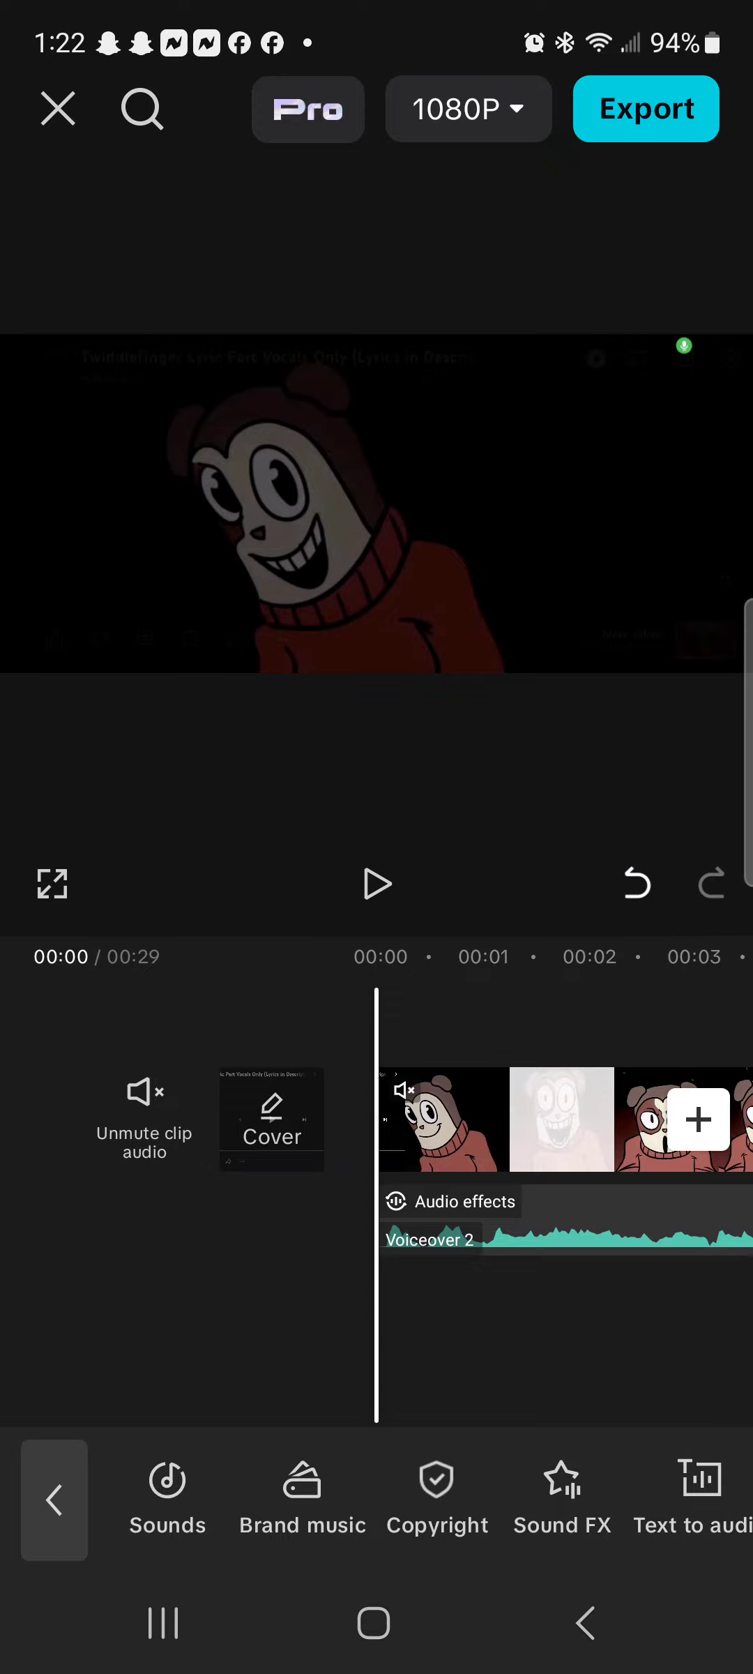
pyautogui.click(377, 883)
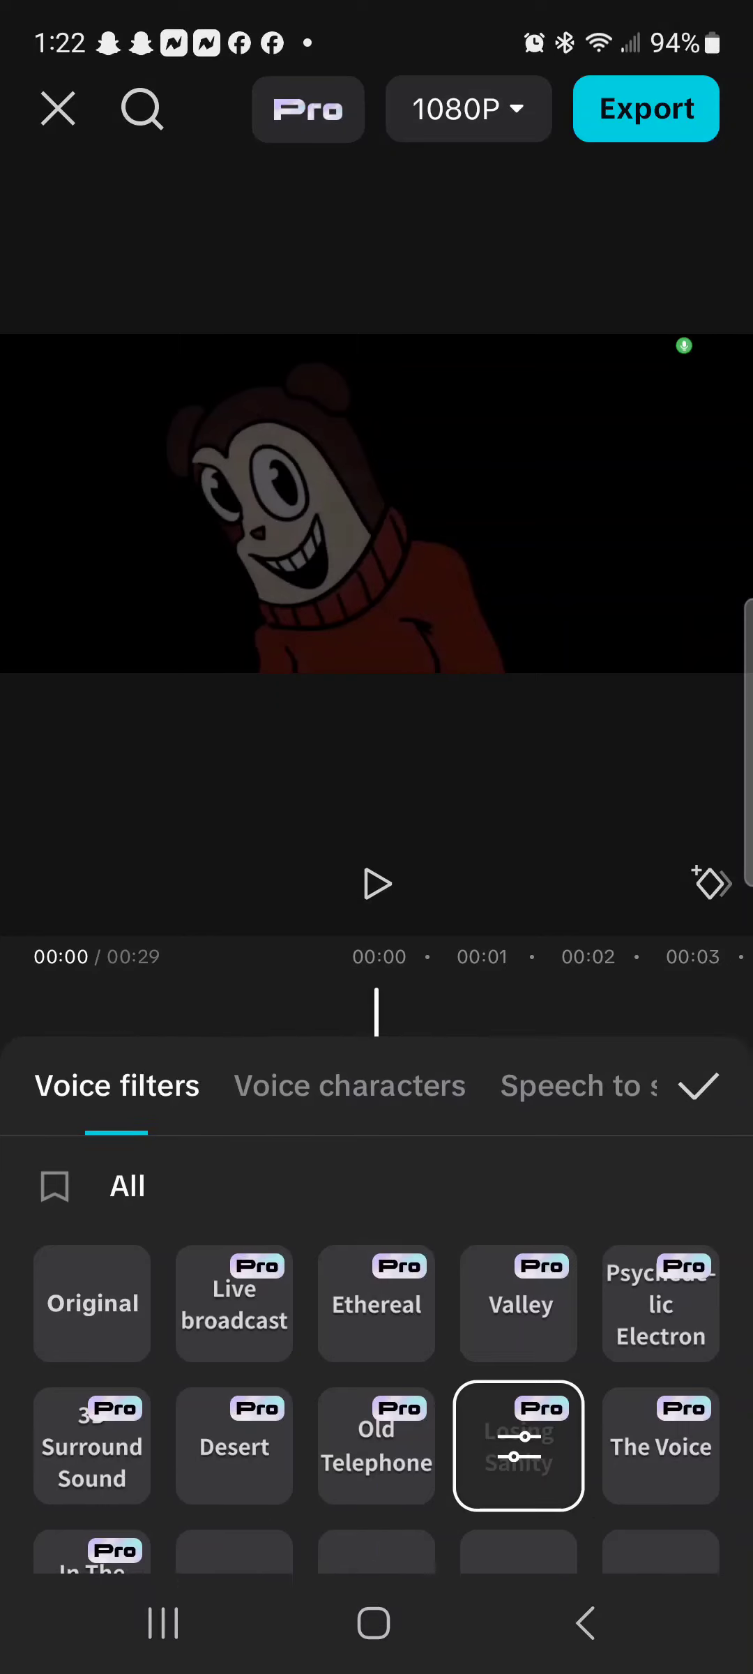
pyautogui.click(348, 1086)
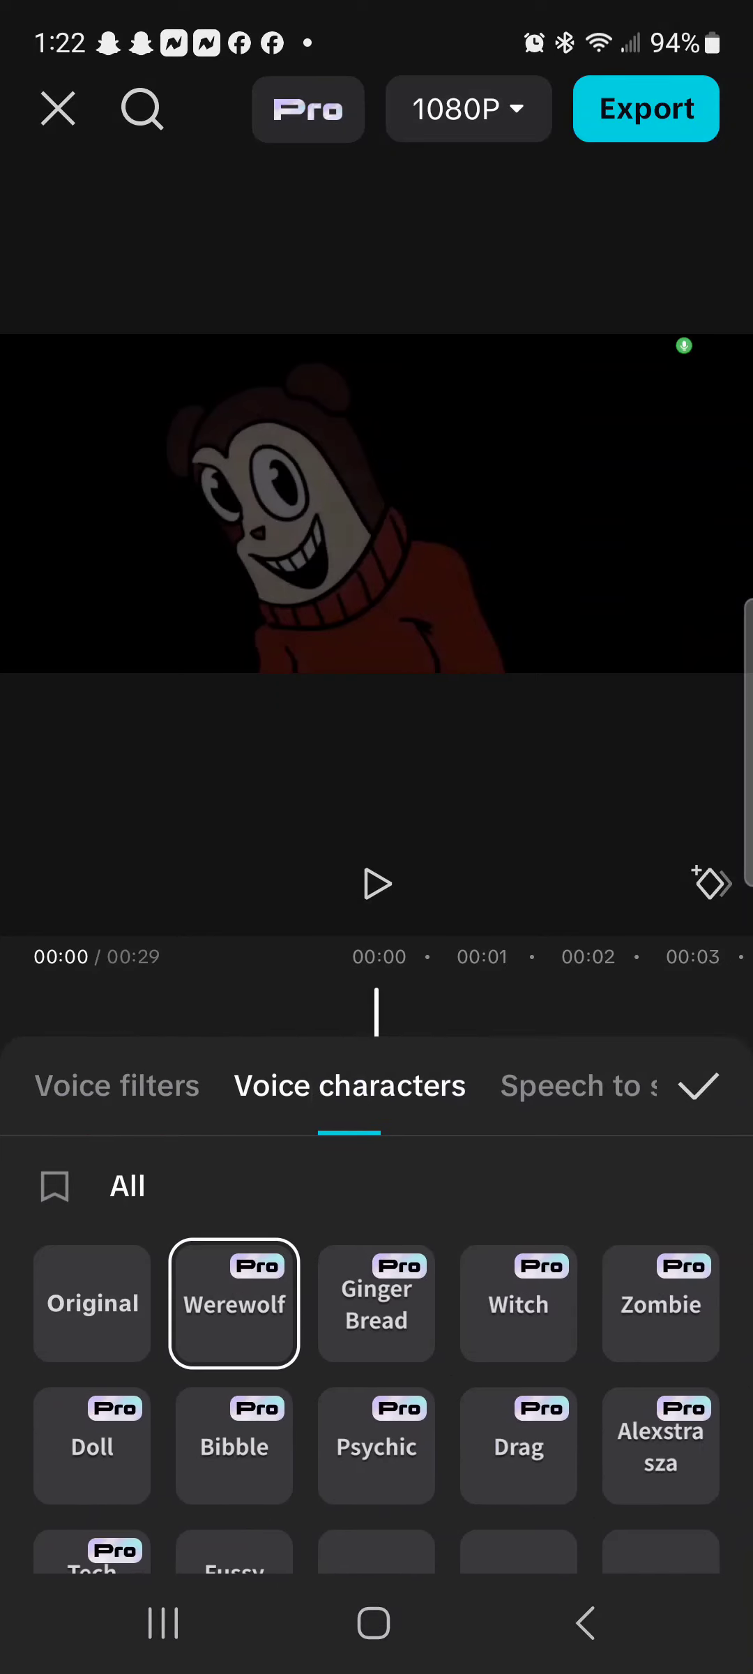
pyautogui.click(699, 1085)
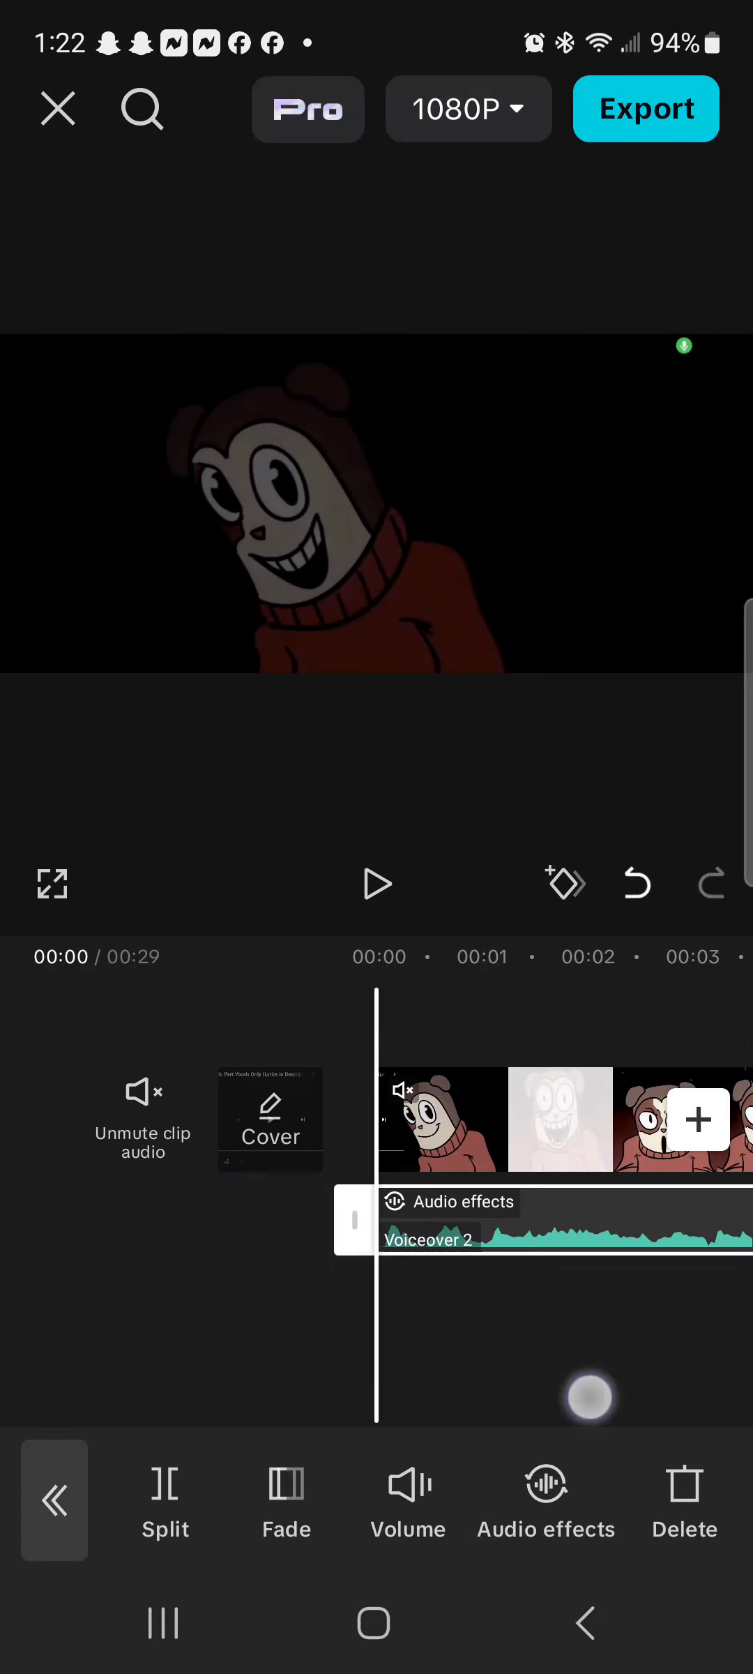
pyautogui.click(53, 1499)
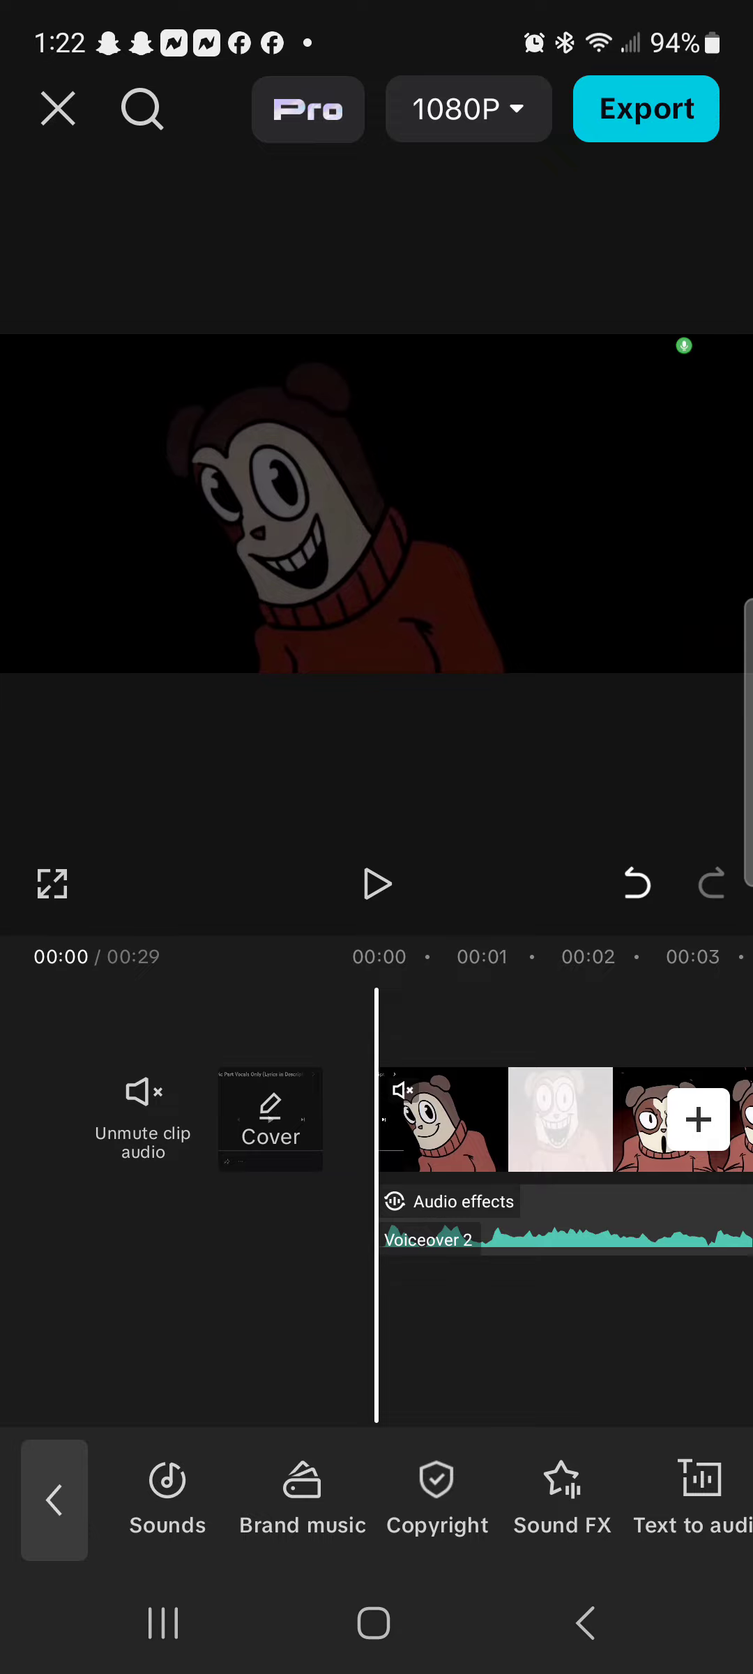
# Play the bear video, pausing around 00:24, then resume playback.
pyautogui.click(375, 884)
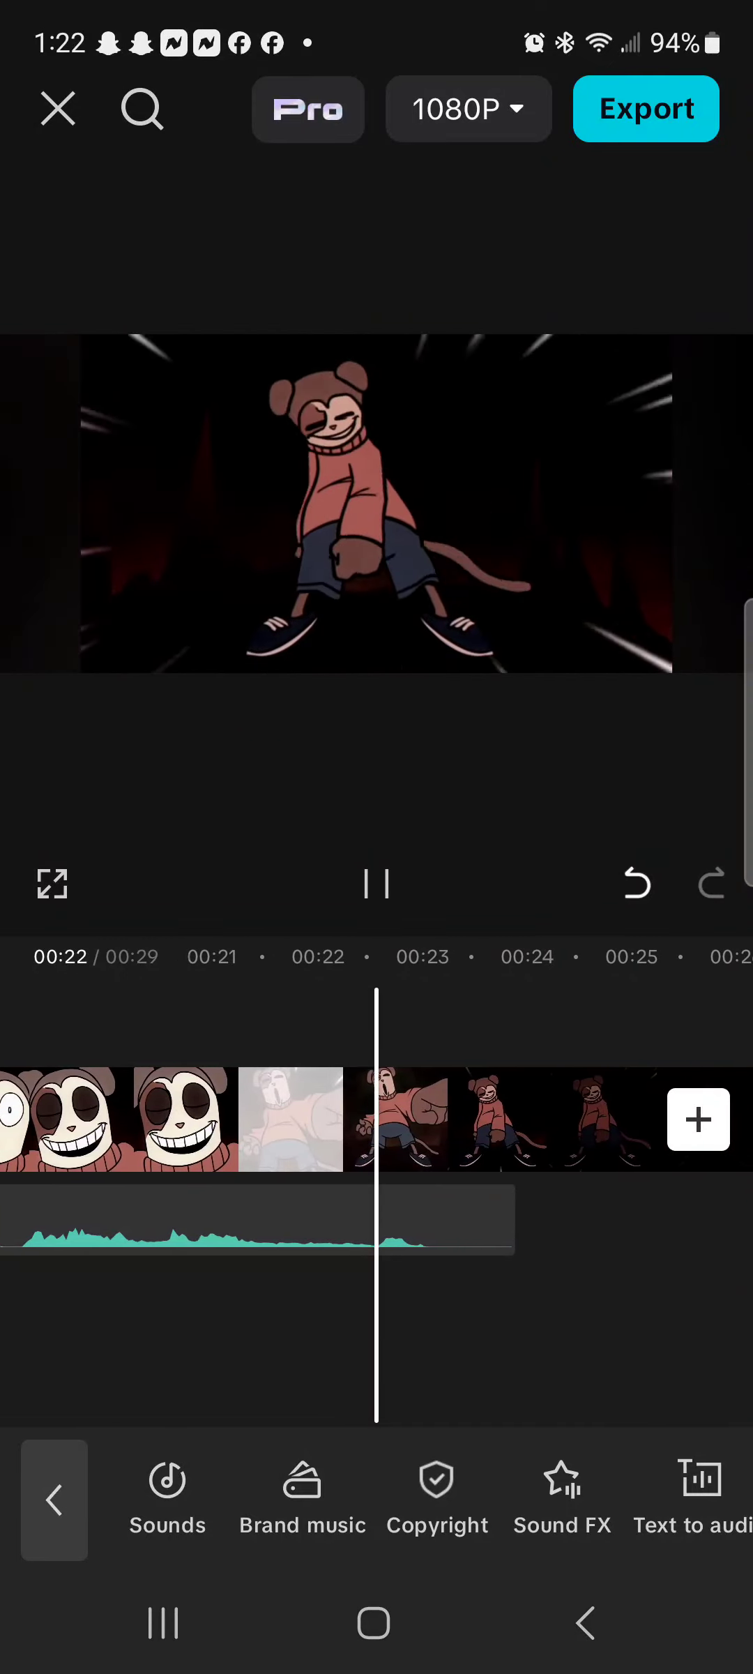
pyautogui.click(375, 884)
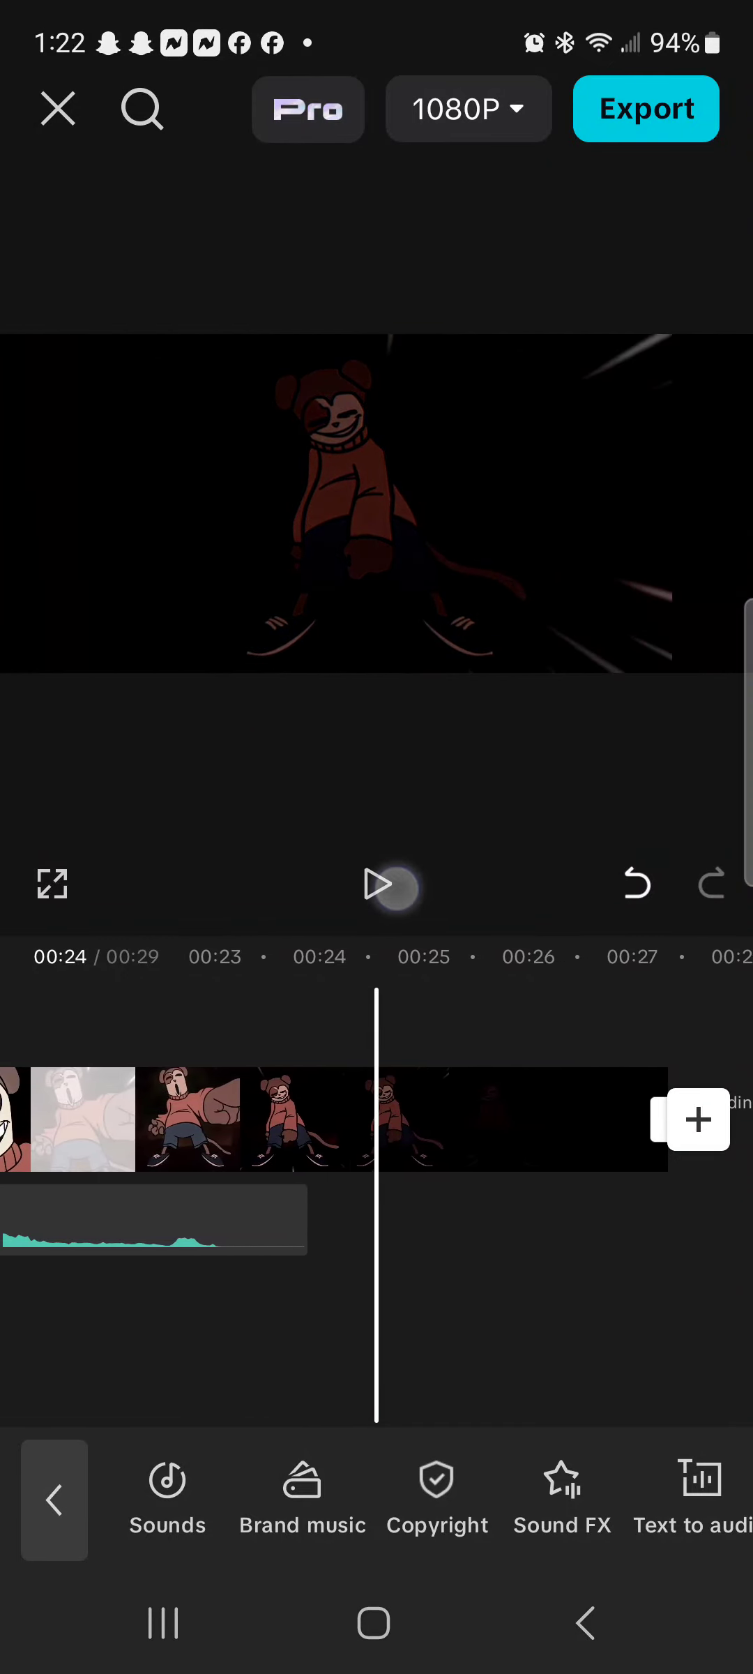
pyautogui.click(376, 884)
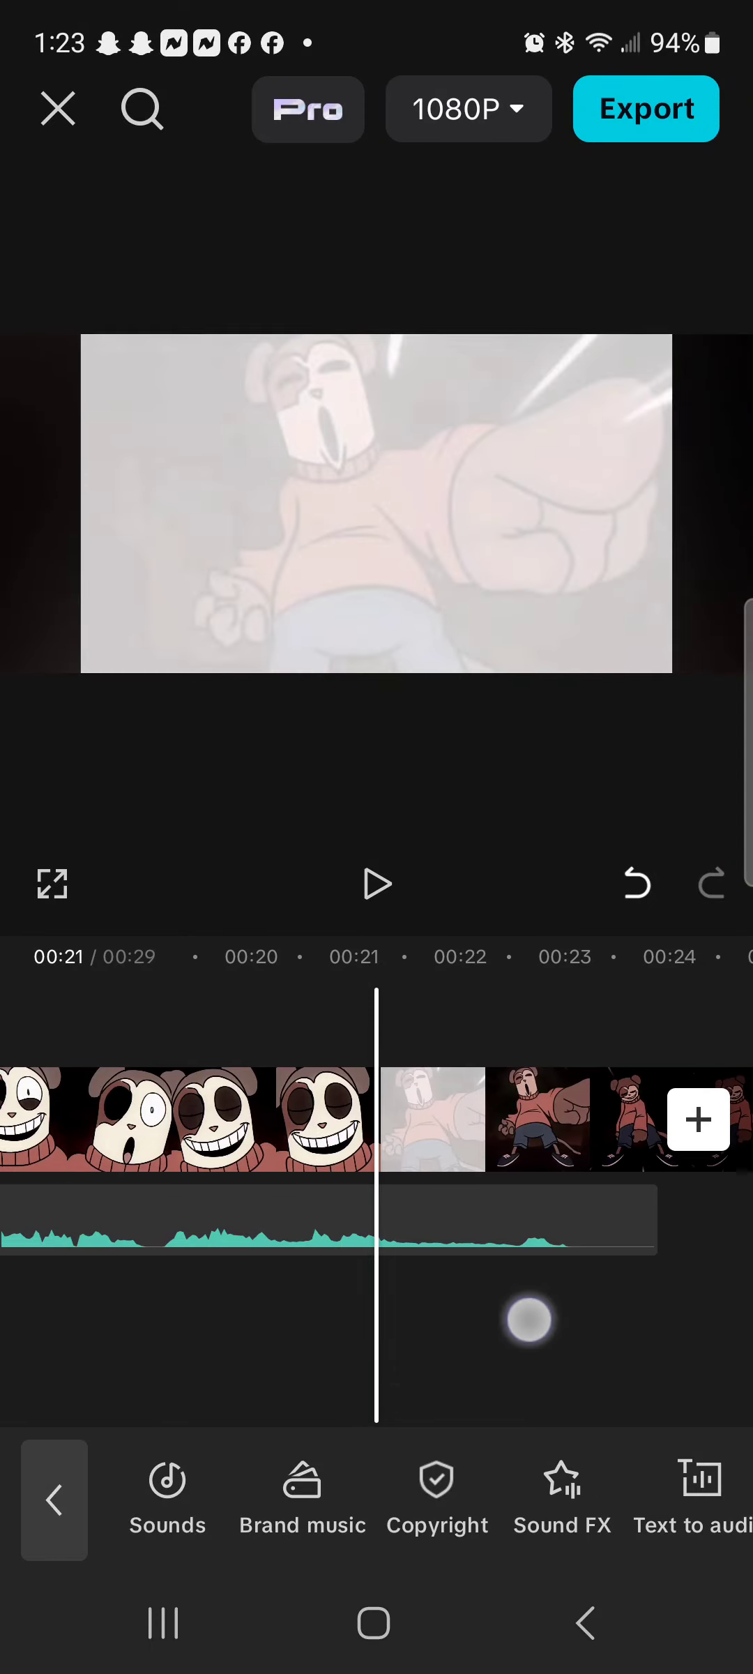
# Scroll back to 00:00 and play about one second with Voiceover 2.
pyautogui.hscroll(-3)
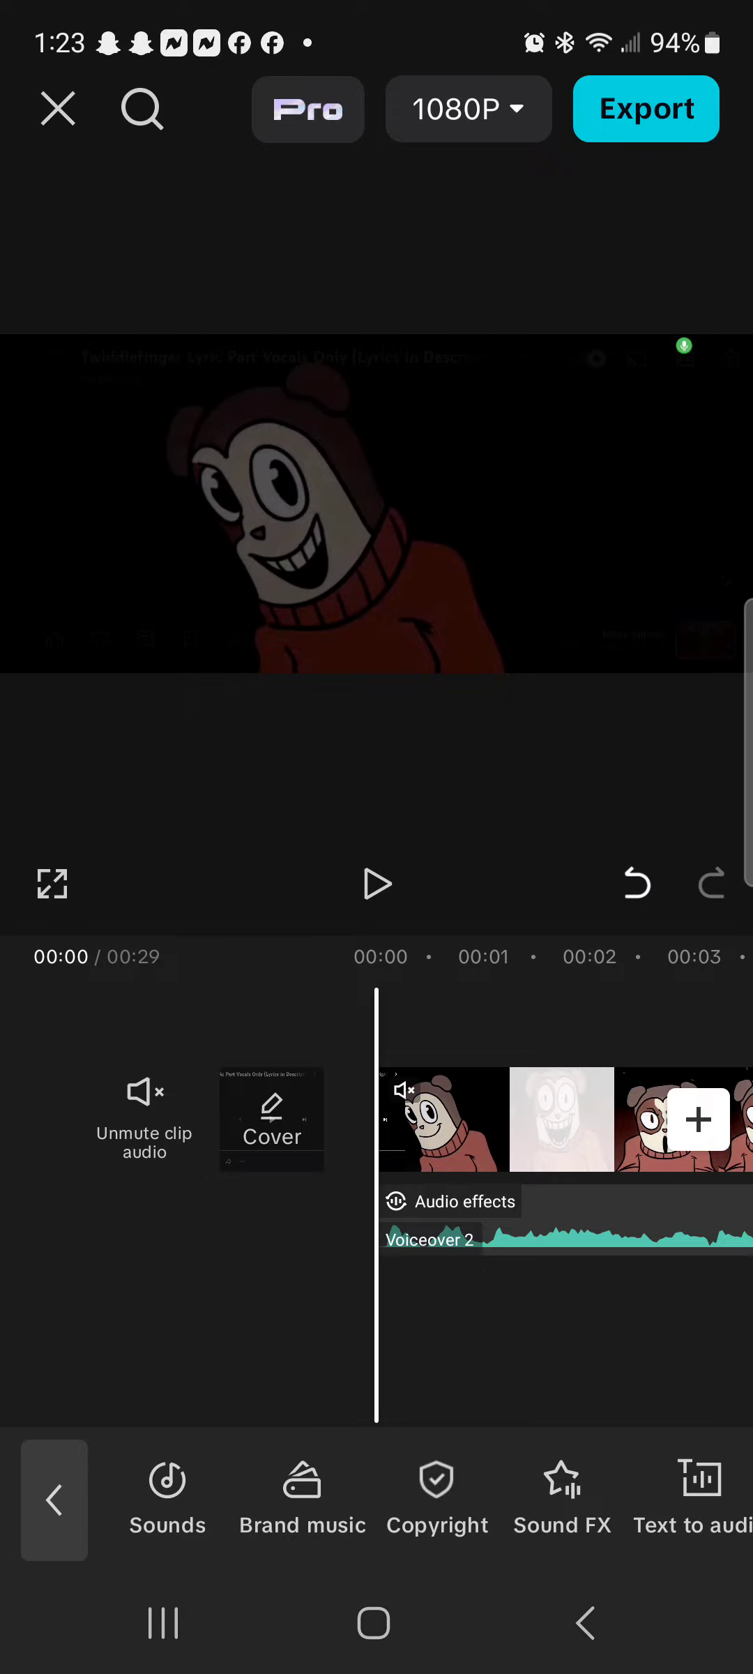
pyautogui.click(376, 884)
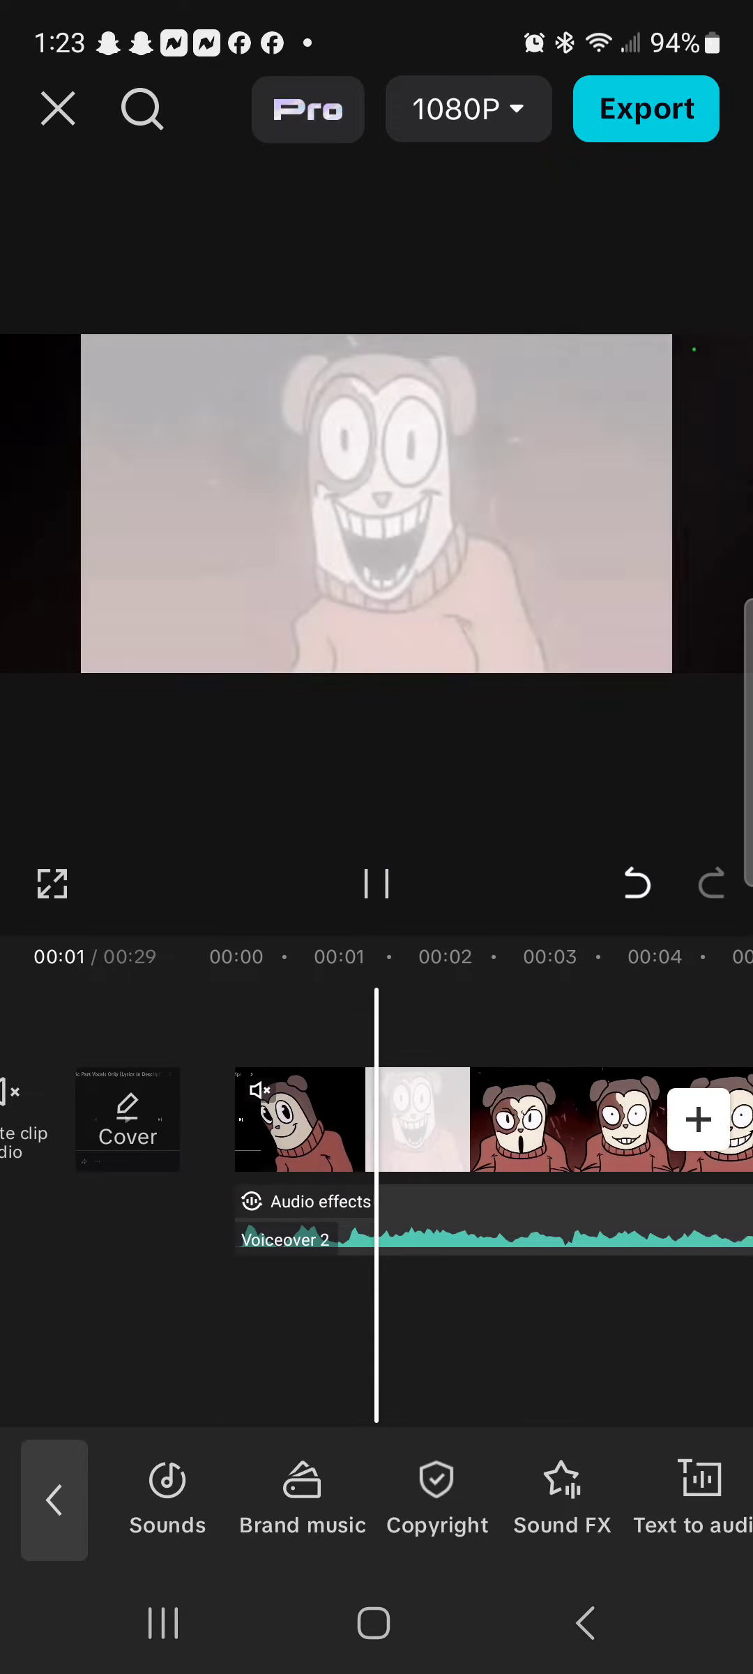
pyautogui.click(375, 884)
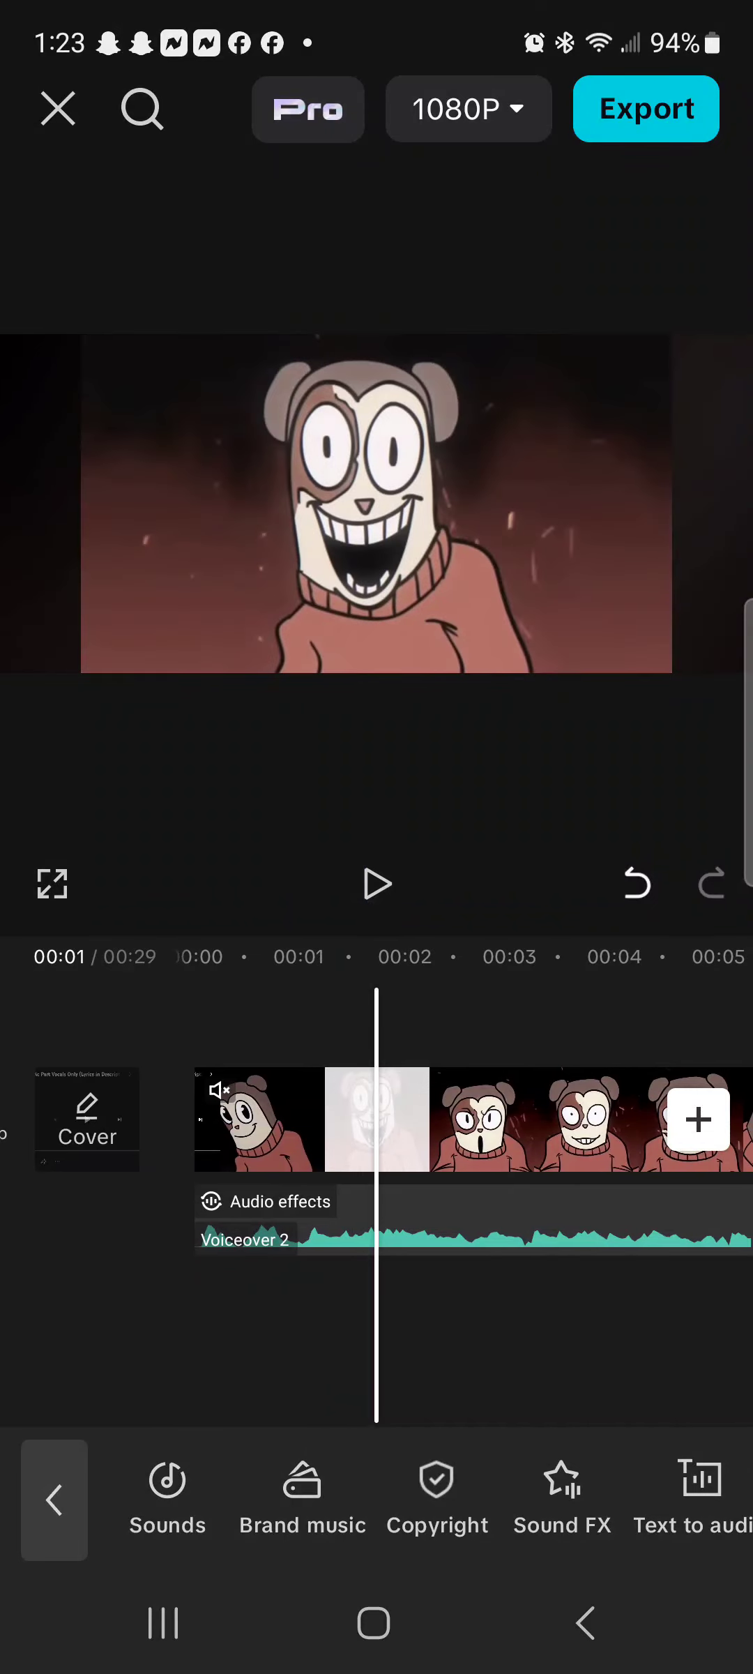